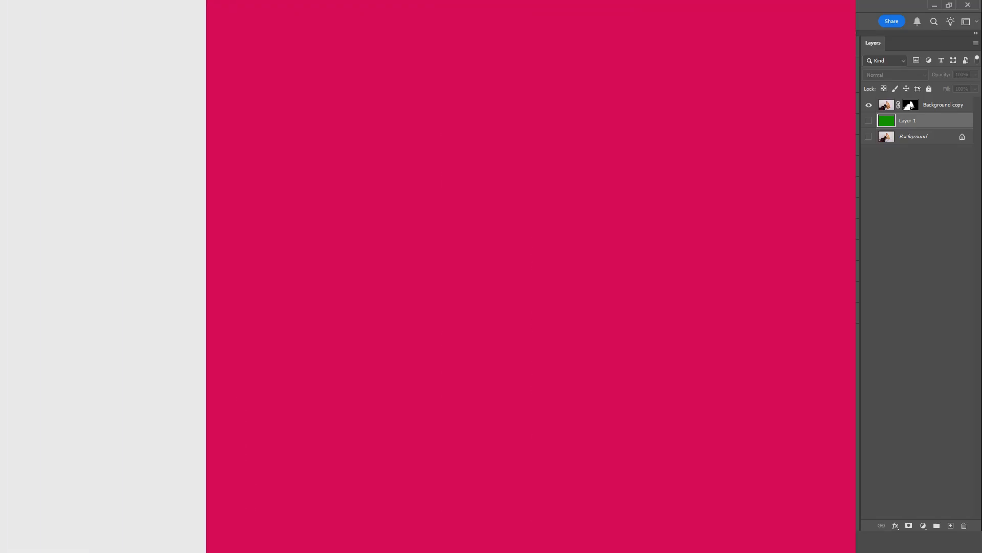
# Select the blonde woman using Select > Subject
pyautogui.click(198, 10)
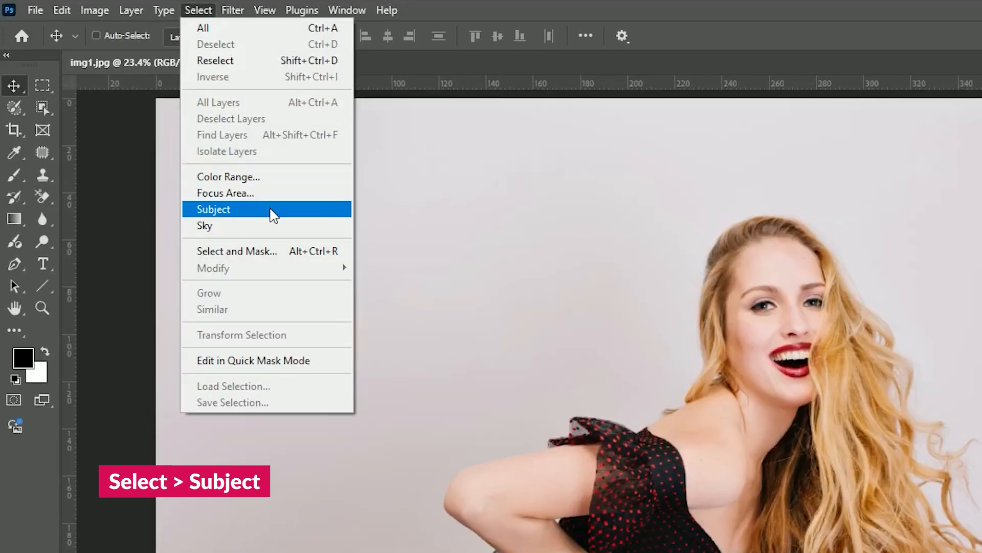
pyautogui.click(213, 209)
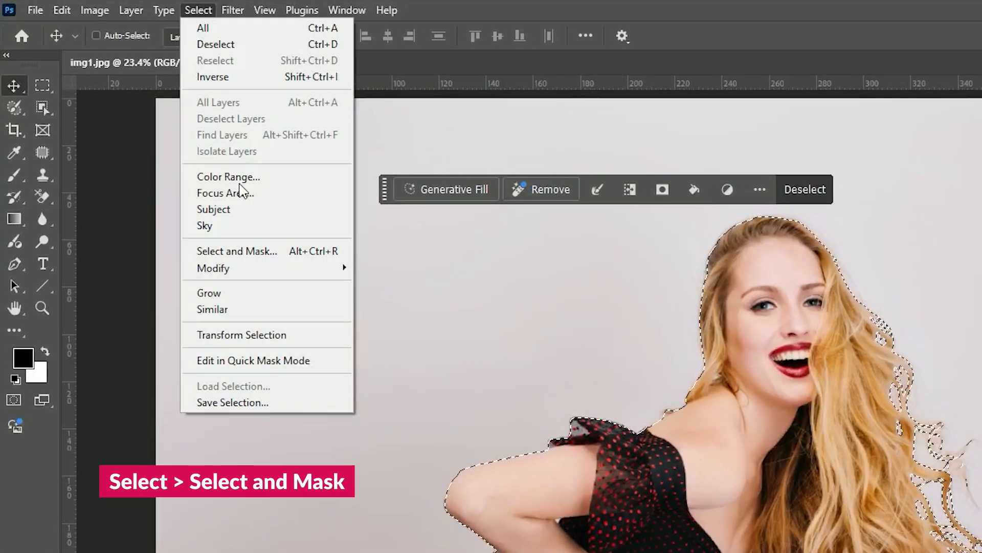
# Open Select and Mask and preview the selection with Overlay view at 100% opacity
pyautogui.click(237, 250)
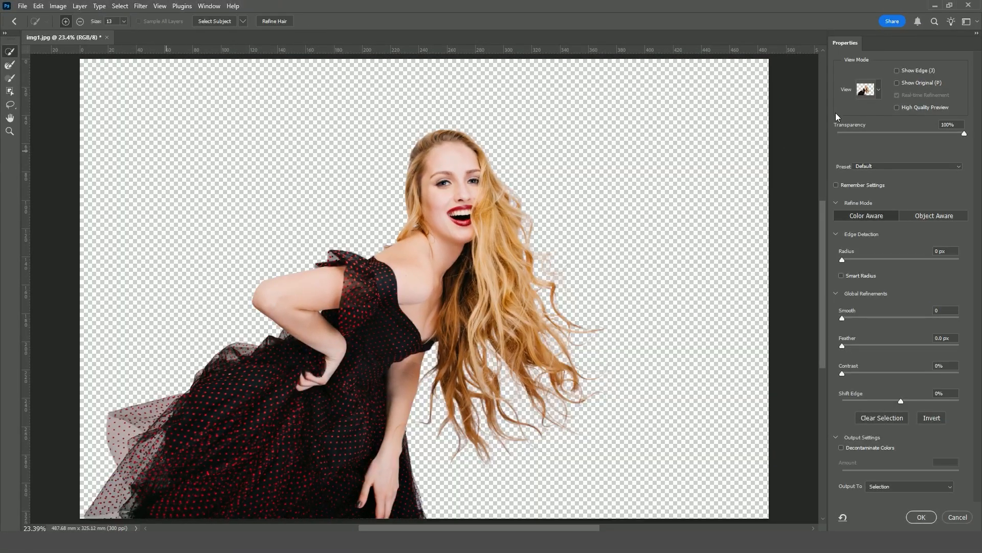
pyautogui.click(876, 89)
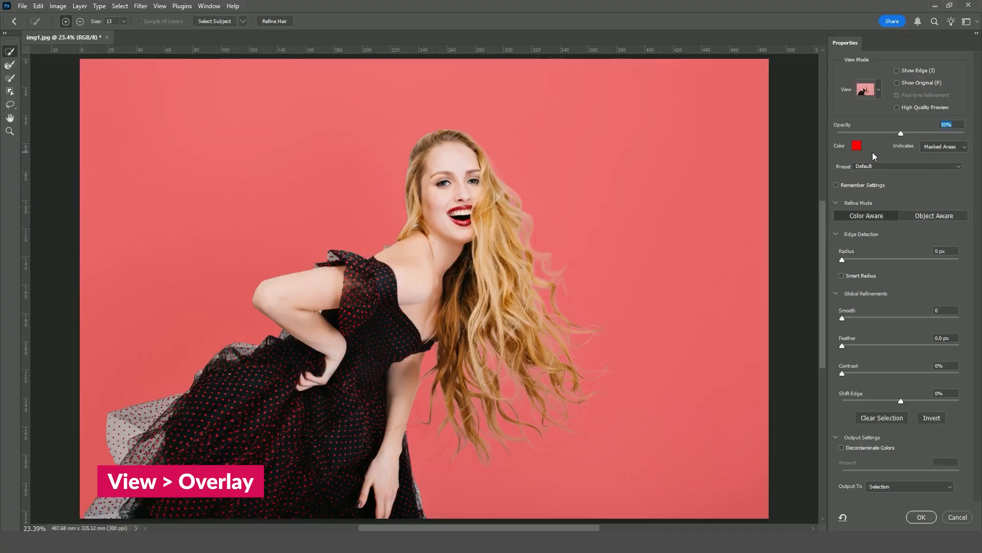
pyautogui.moveTo(902, 133); pyautogui.dragTo(940, 133)
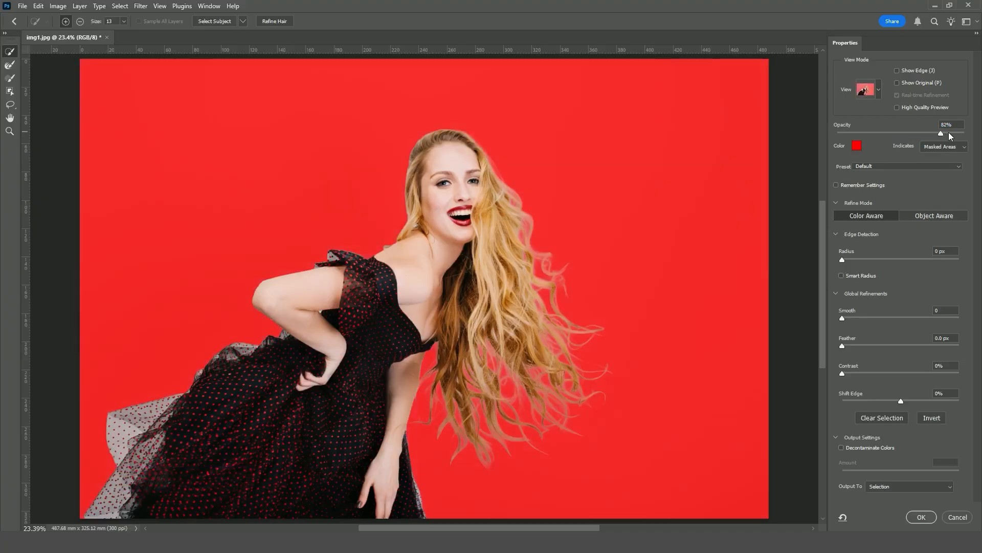
pyautogui.moveTo(940, 133); pyautogui.dragTo(966, 133)
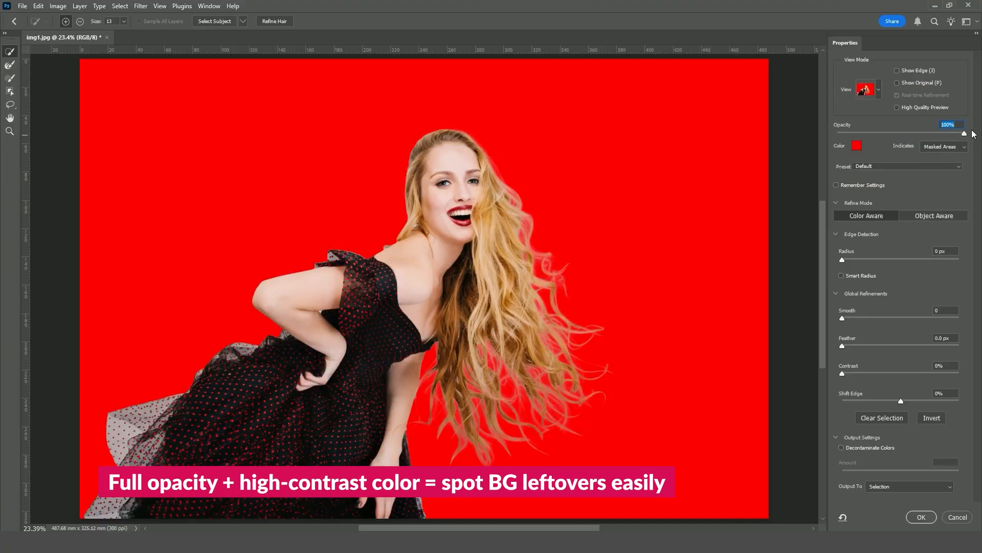
# Set the overlay colour to dark navy blue in the Color Picker
pyautogui.click(856, 146)
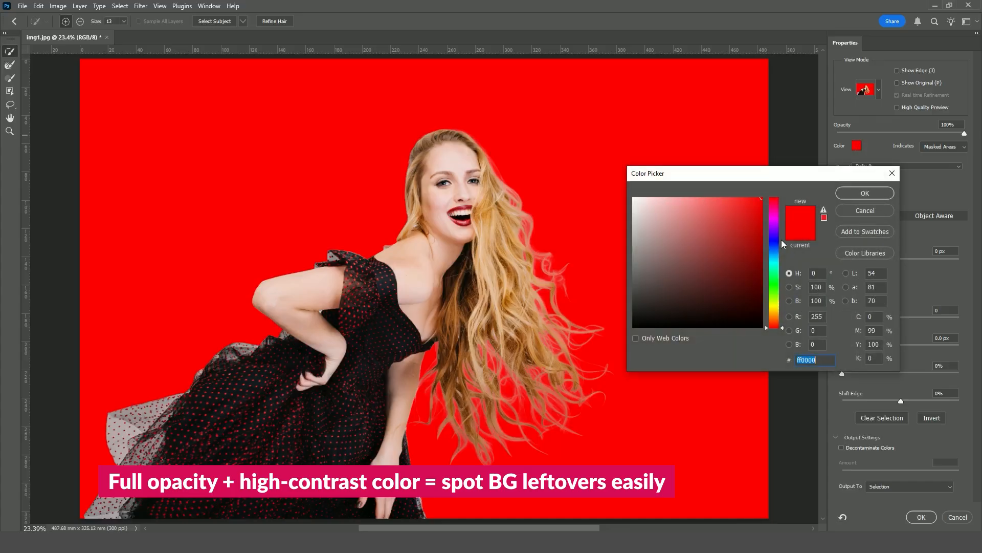
pyautogui.click(773, 200)
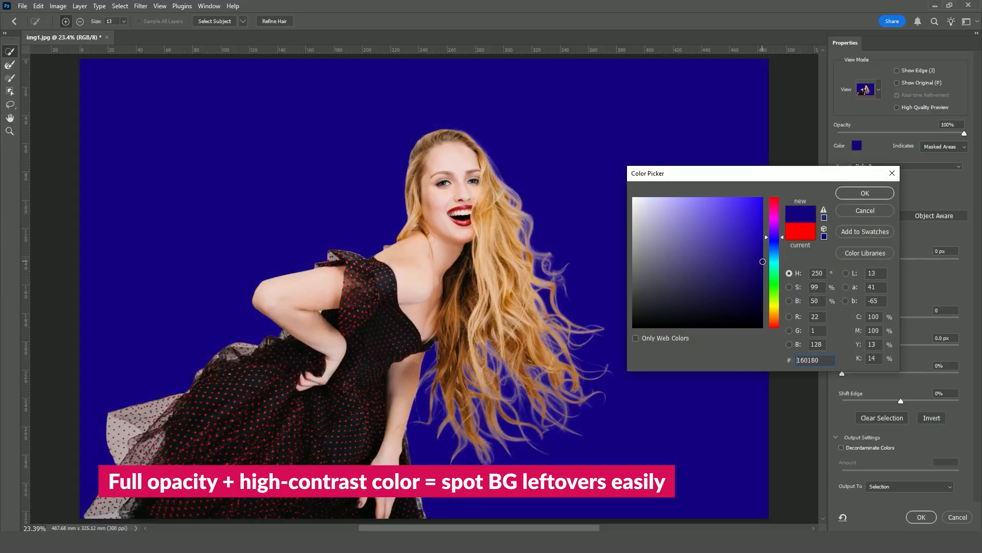
pyautogui.click(864, 192)
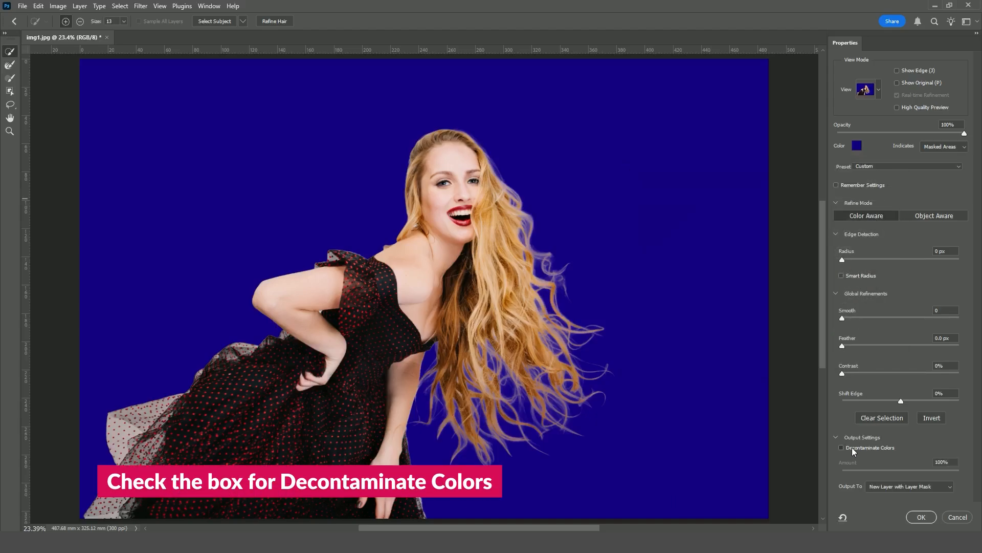
# Enable Decontaminate Colors in Output Settings
pyautogui.click(841, 447)
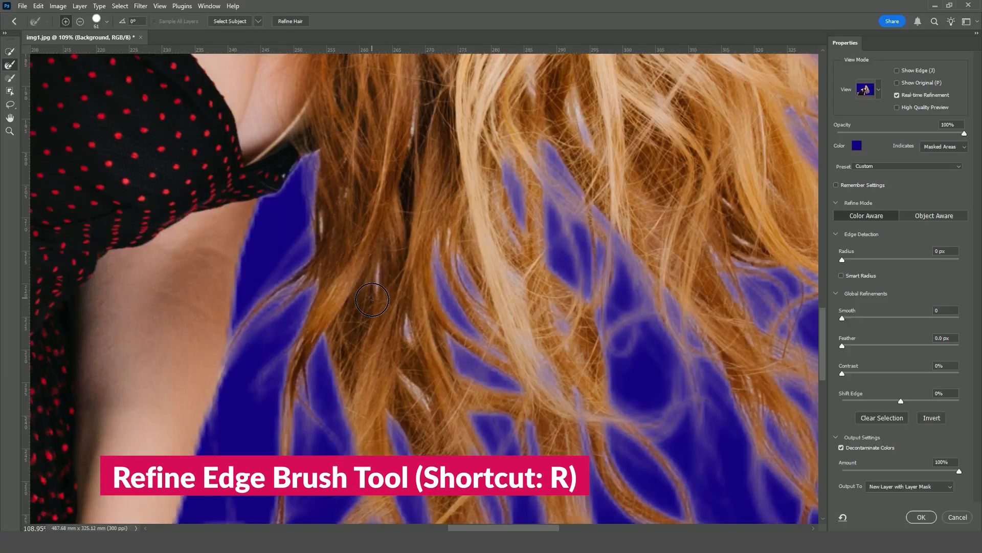
# Brush over the hair and dress edges with the Refine Edge Brush, reducing brush size
pyautogui.moveTo(372, 299); pyautogui.dragTo(427, 412)
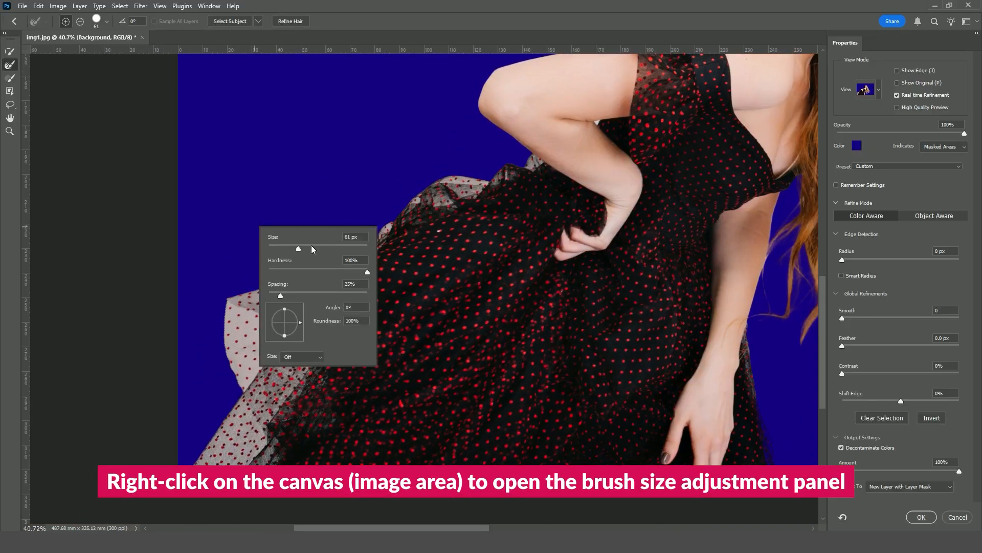
pyautogui.click(223, 469)
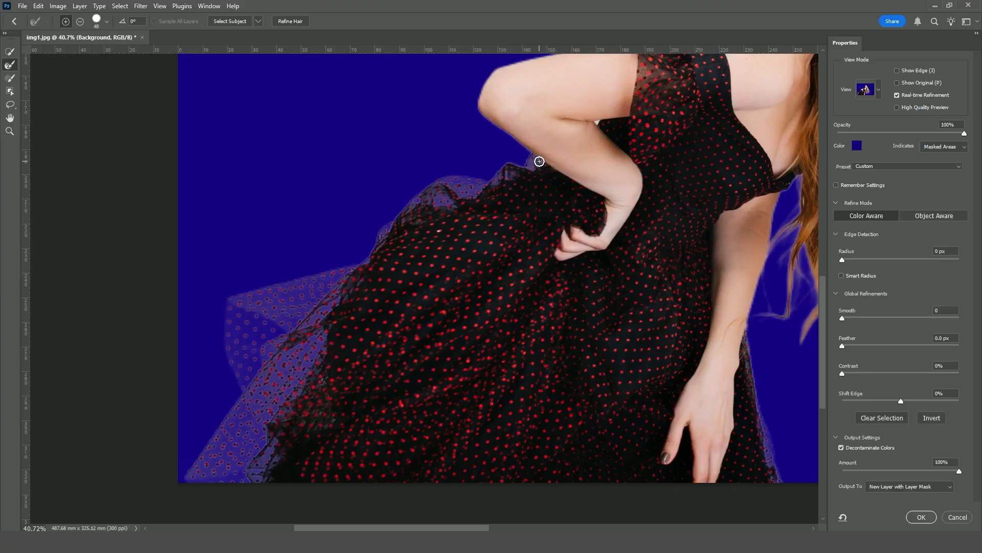
pyautogui.scroll(-3)
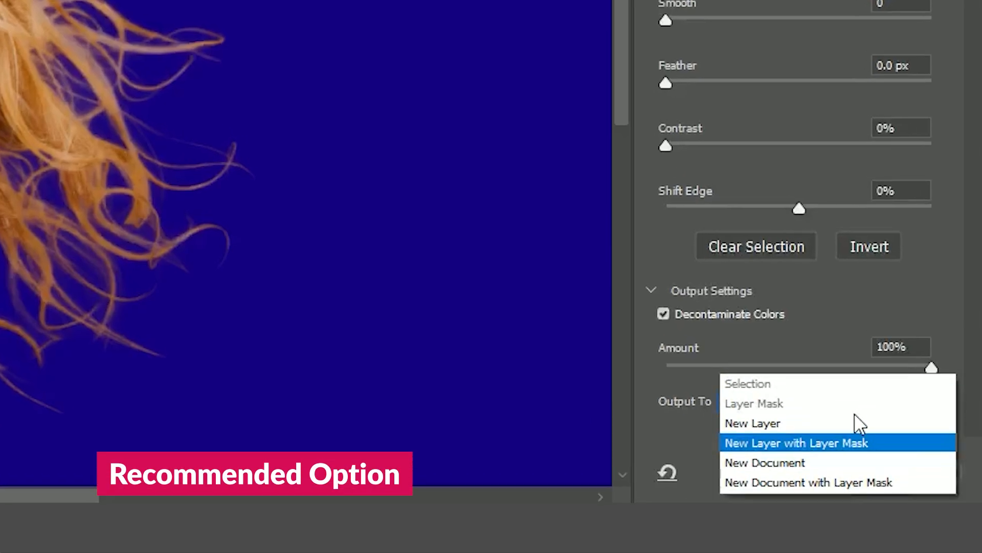
# Output to New Layer with Layer Mask and apply the refinement
pyautogui.click(796, 443)
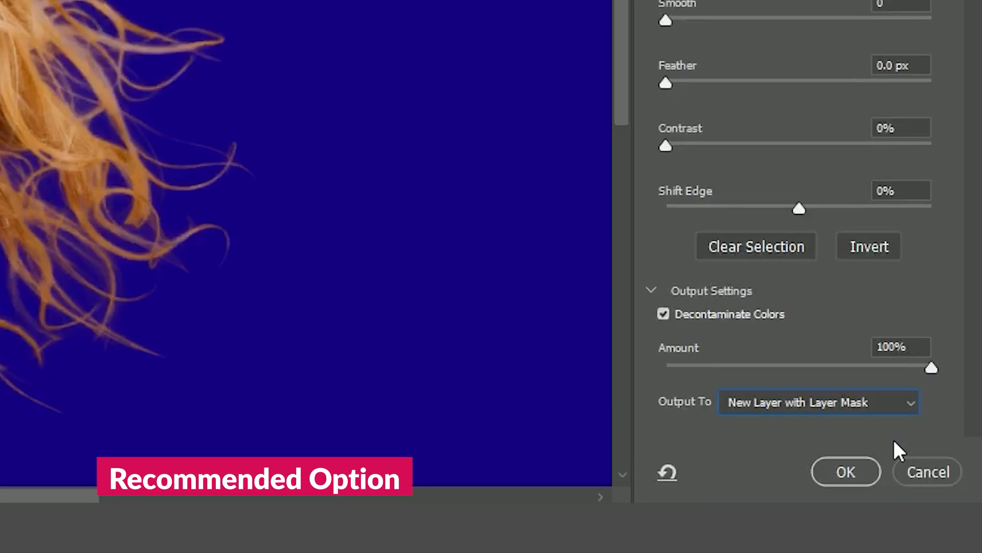
pyautogui.click(846, 472)
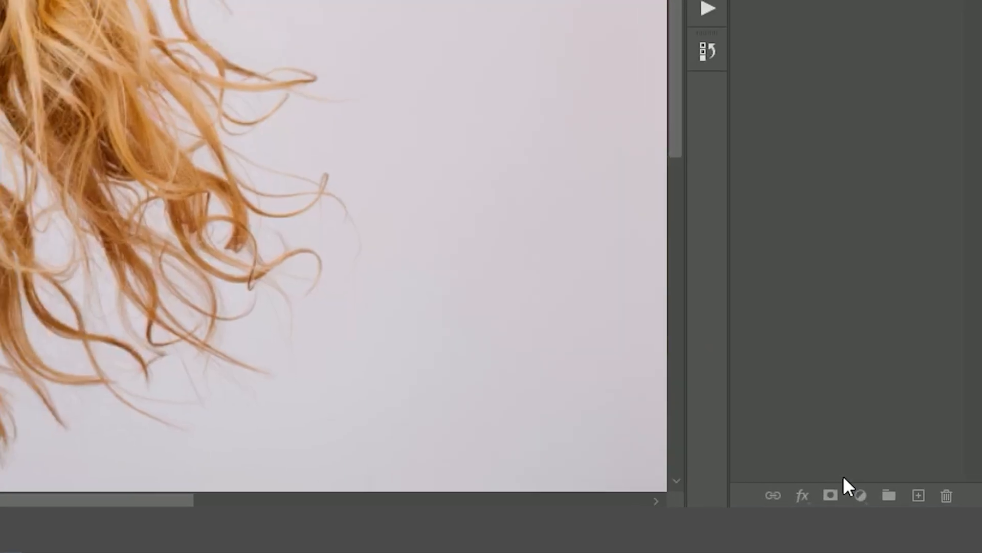